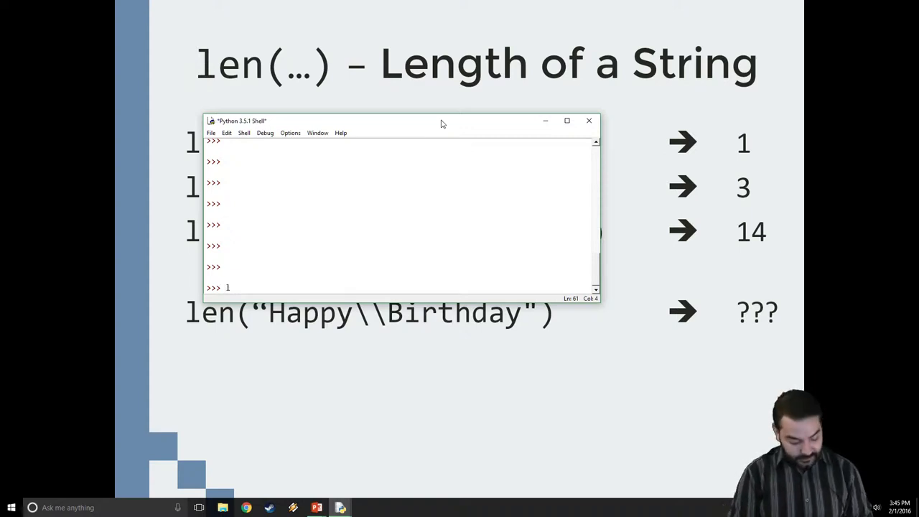
Evaluate len("A") returning 1, then enter len("Happy") at the next prompt
{"action": "type", "text": "en(\"A"}
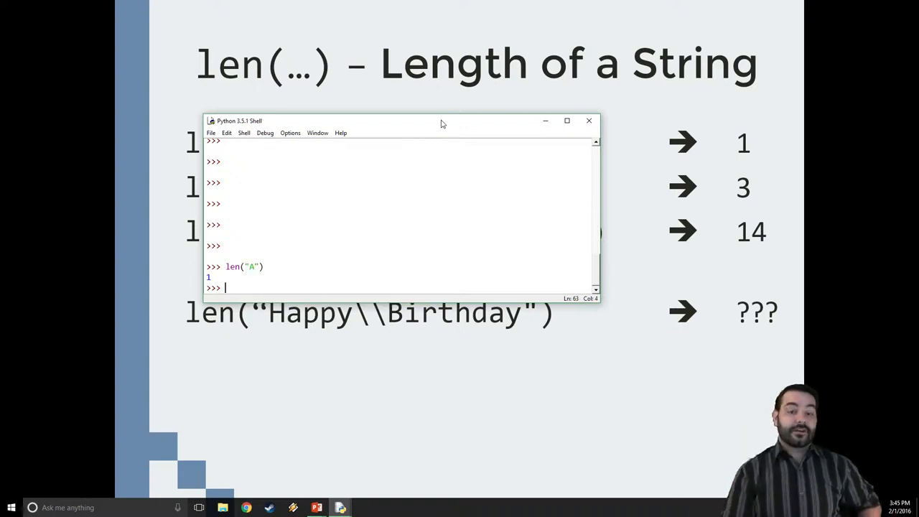
{"action": "type", "text": "len"}
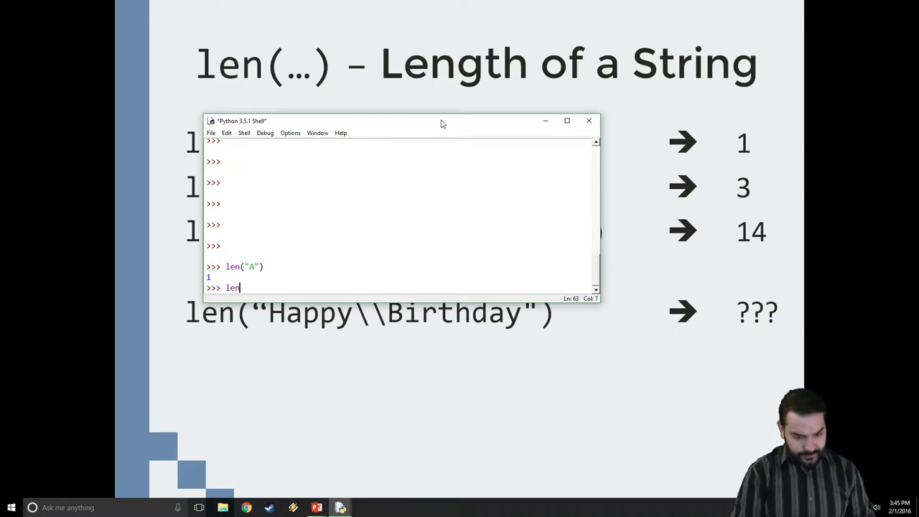
{"action": "type", "text": "("}
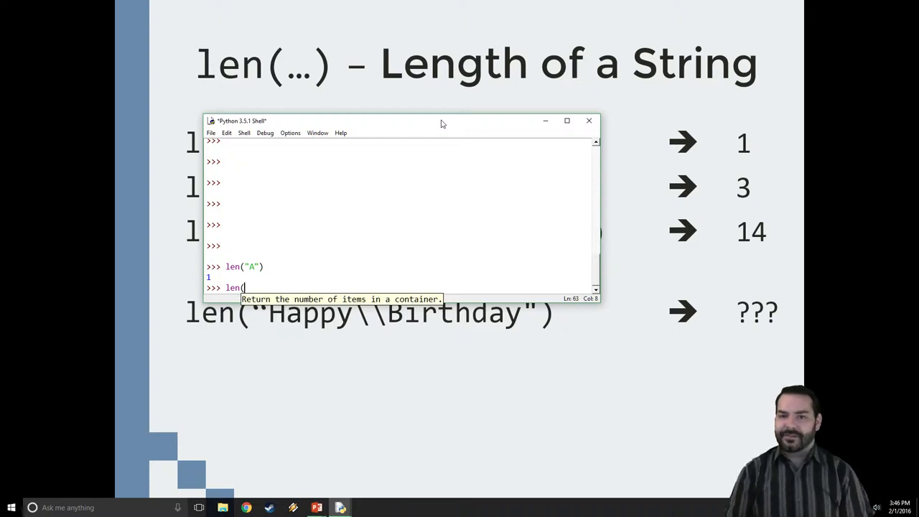
{"action": "type", "text": "\""}
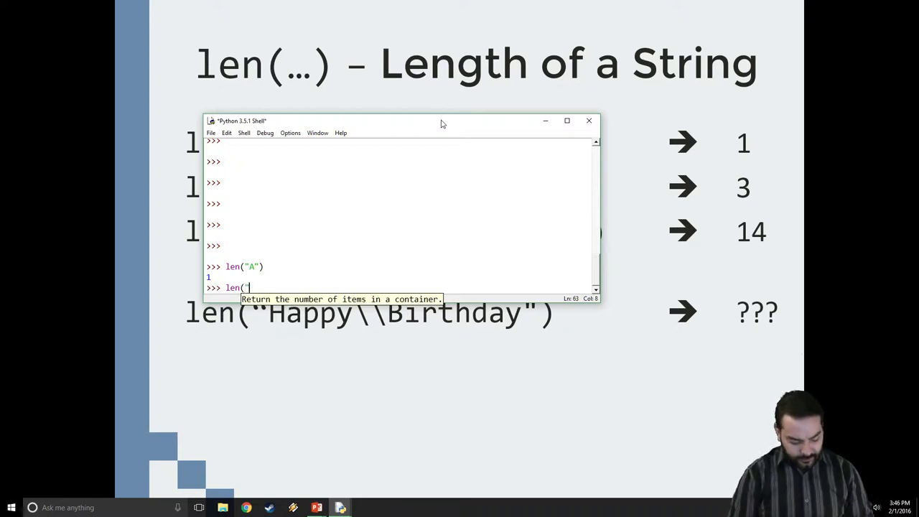
{"action": "type", "text": "Happy\")"}
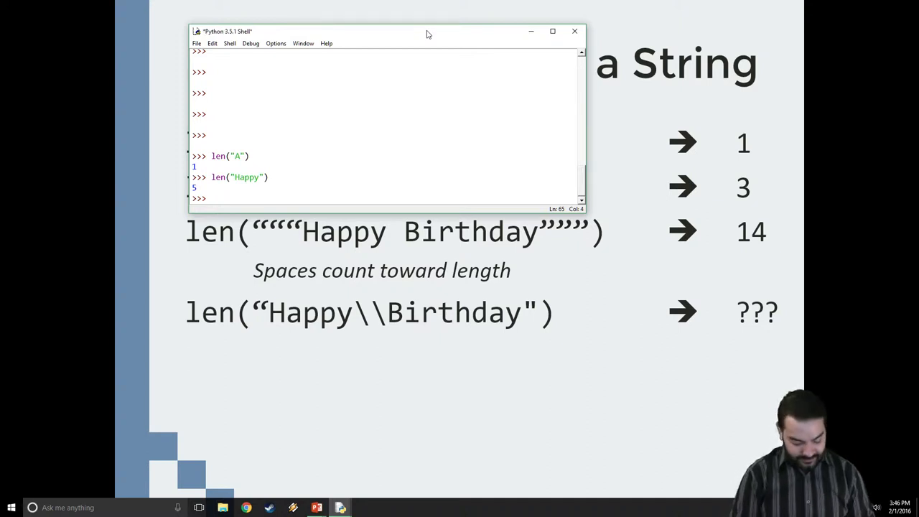
Evaluate len("H a p p y") to show the spaced-out string has length 9
{"action": "type", "text": "len(\"H a"}
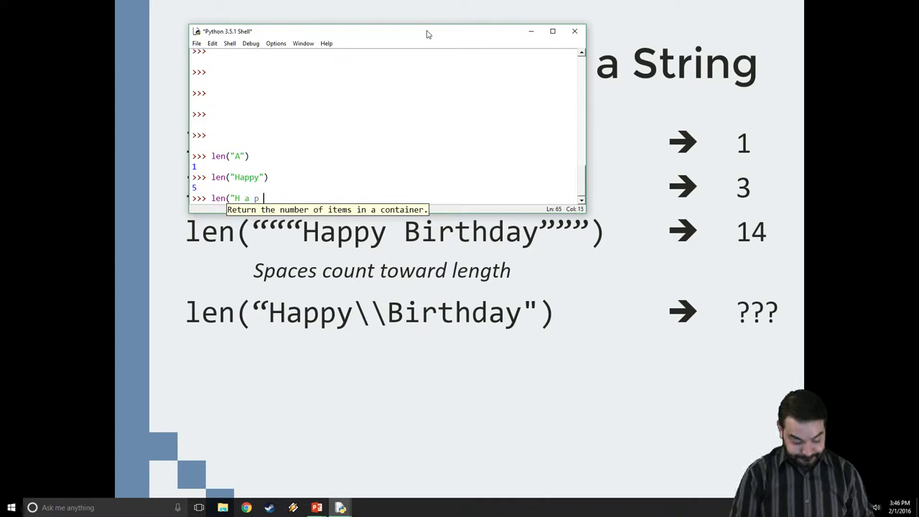
{"action": "type", "text": "p y"}
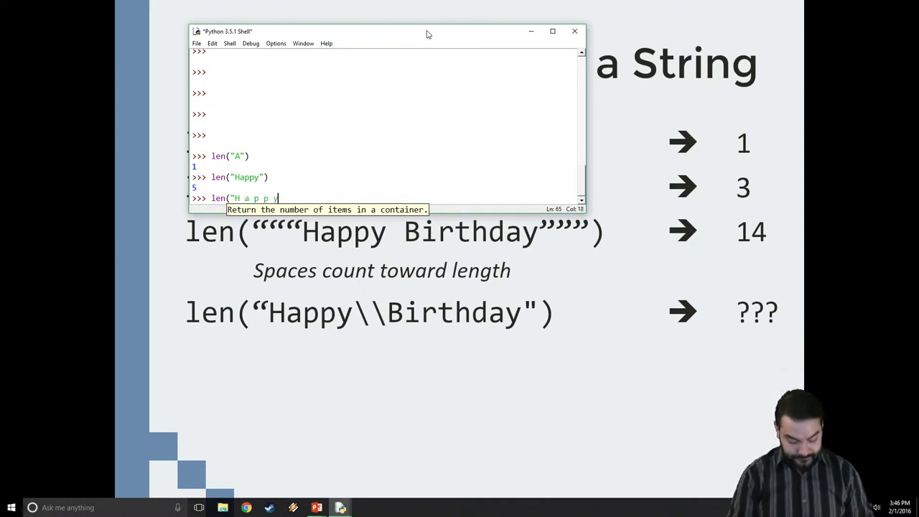
{"action": "type", "text": "\")"}
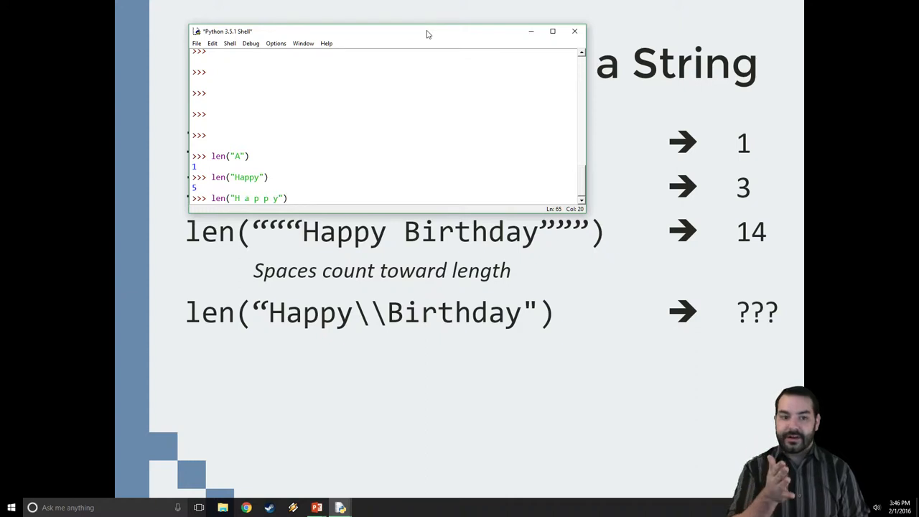
{"action": "key", "text": "Return"}
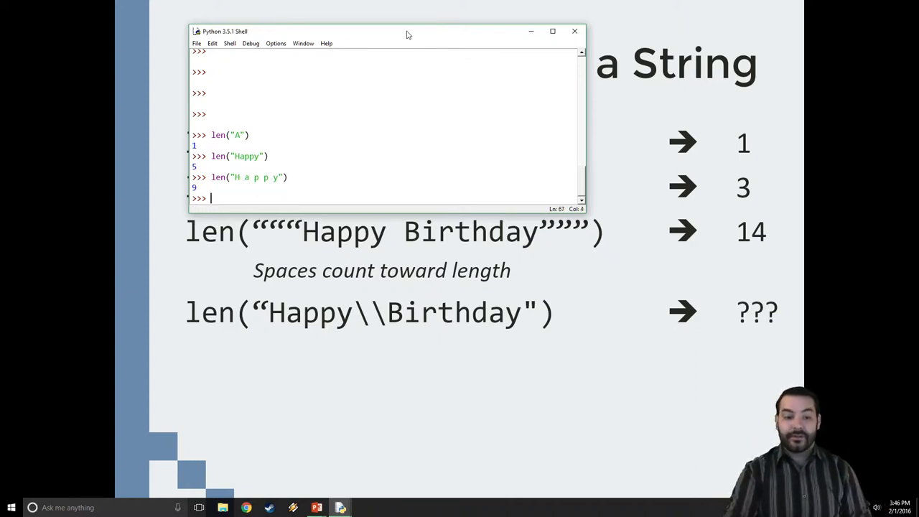
{"action": "mouse_move", "coordinate": [249, 184]}
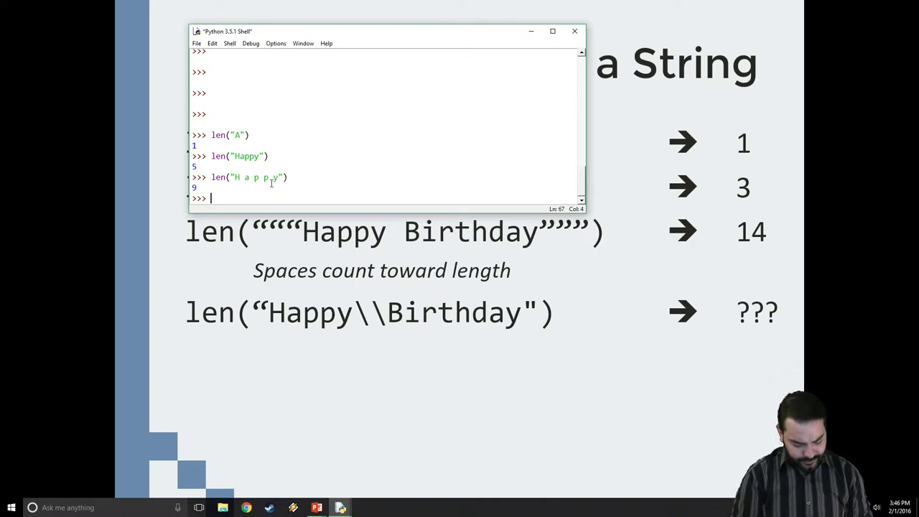
Evaluate len("Happy\\Birthday") returning 14, then begin the '\\ escape string
{"action": "type", "text": "len(\"Happy\\\\"}
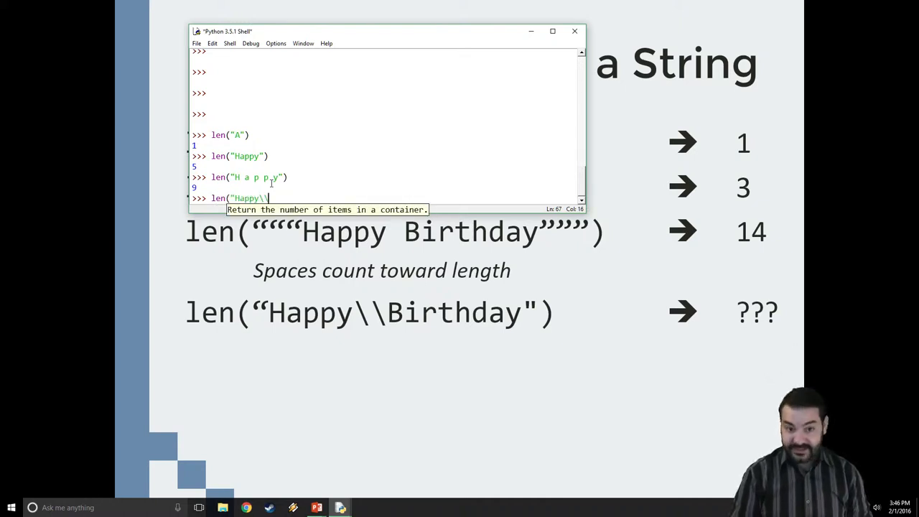
{"action": "type", "text": "Birthday"}
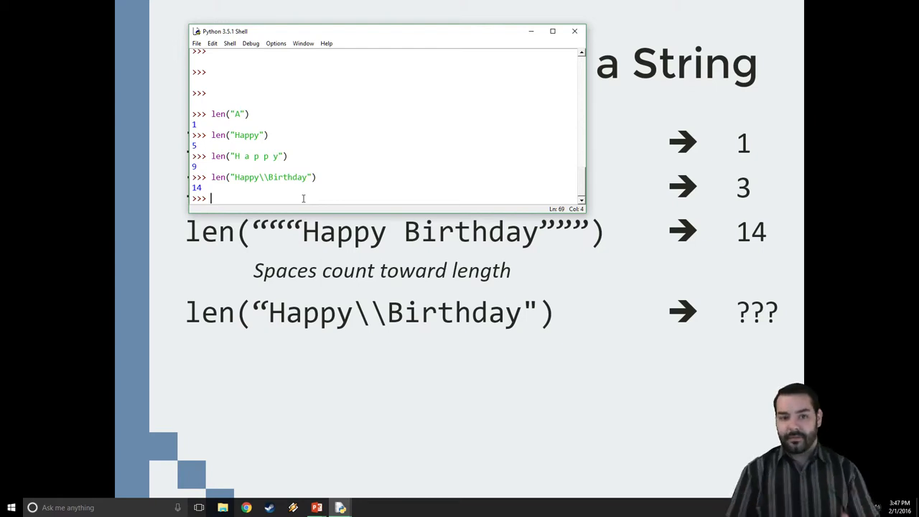
{"action": "type", "text": "'\\\\"}
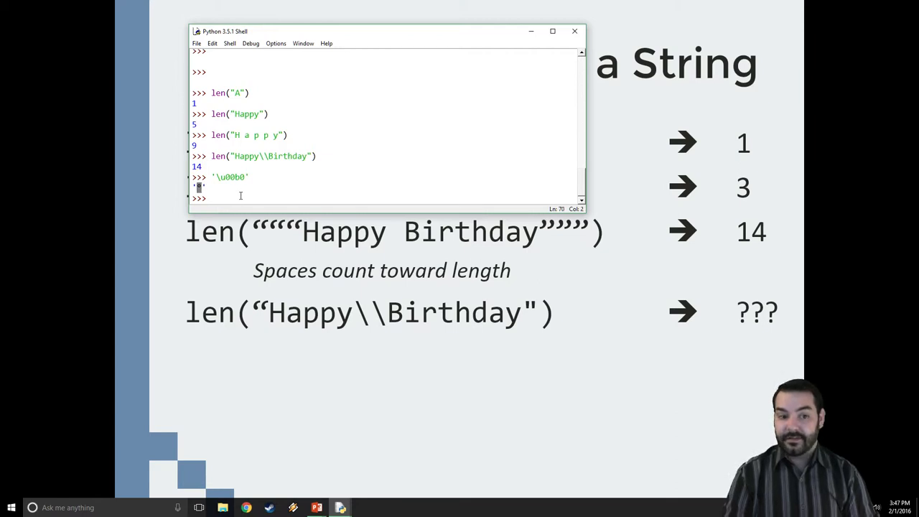
Start a new len call at the prompt after the '\u00b0' degree sign result
{"action": "type", "text": "len"}
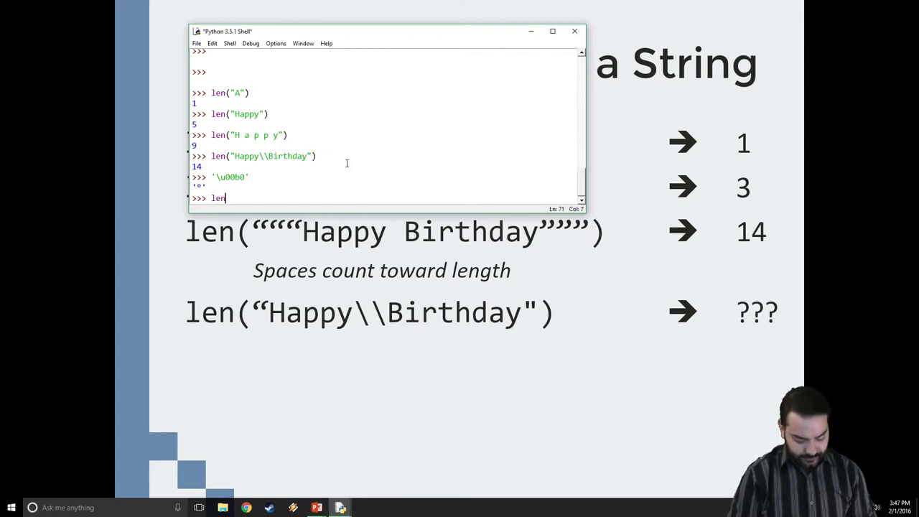
Evaluate len("50\u00b0F") returning 4, then re-enter the same call at the next prompt
{"action": "type", "text": "(\""}
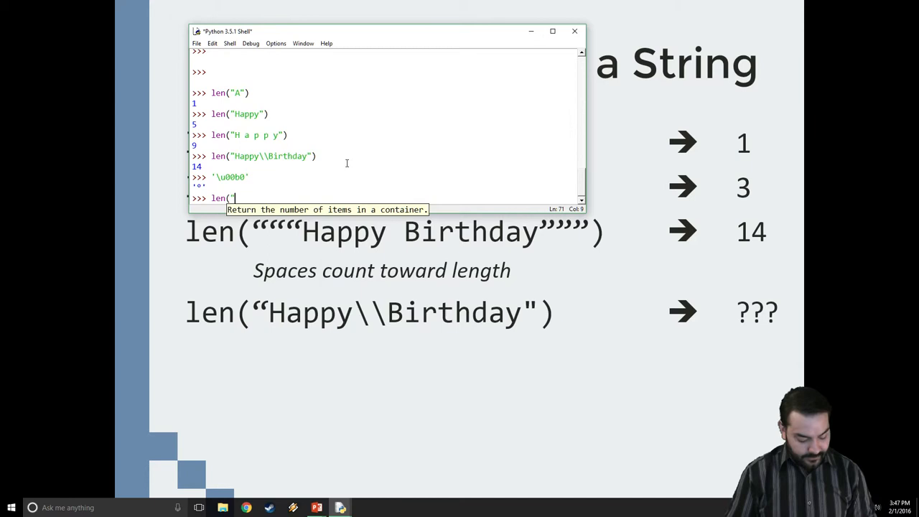
{"action": "type", "text": "\"50"}
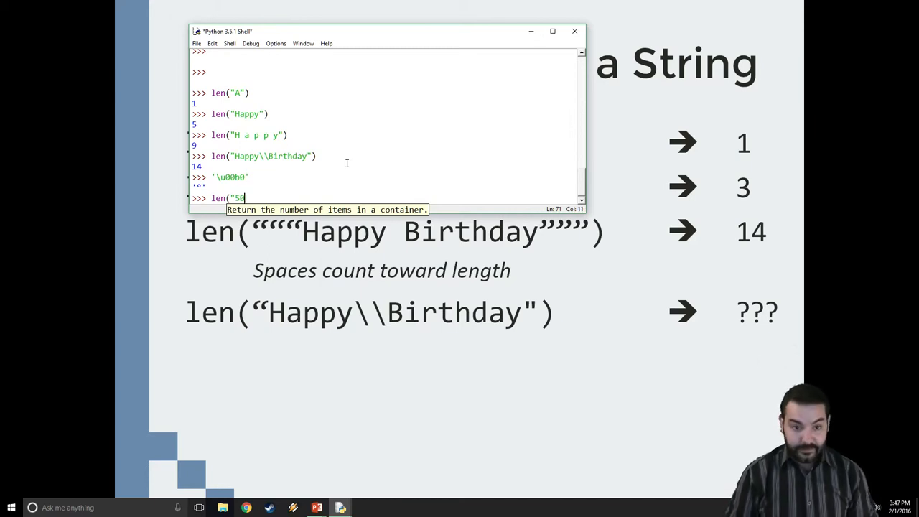
{"action": "type", "text": "\\u00"}
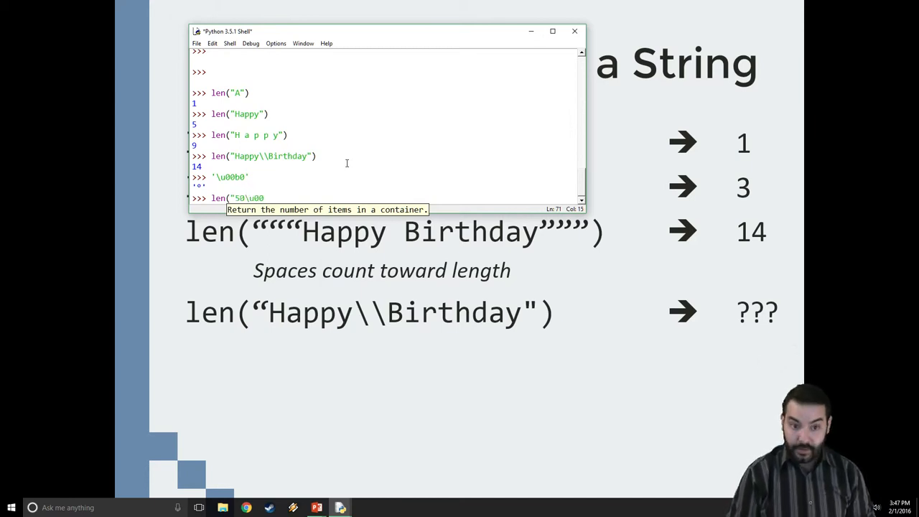
{"action": "type", "text": "b0"}
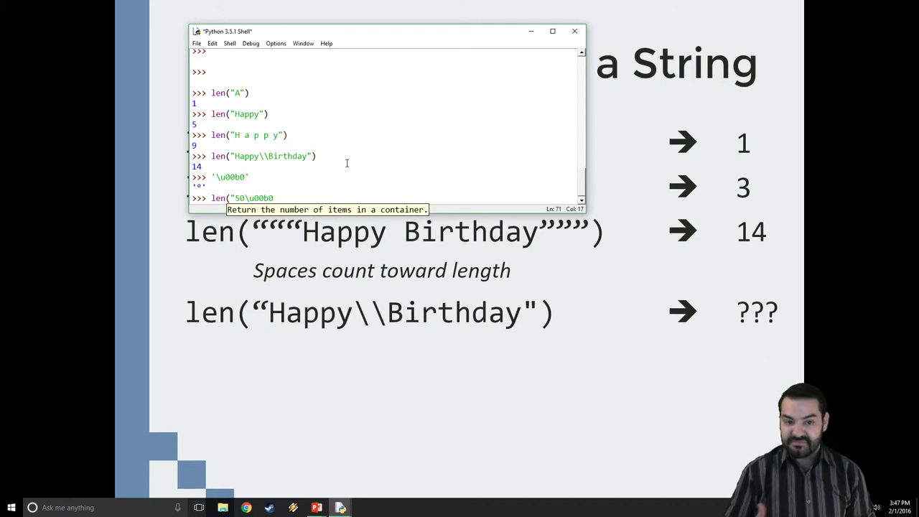
{"action": "type", "text": "F\")"}
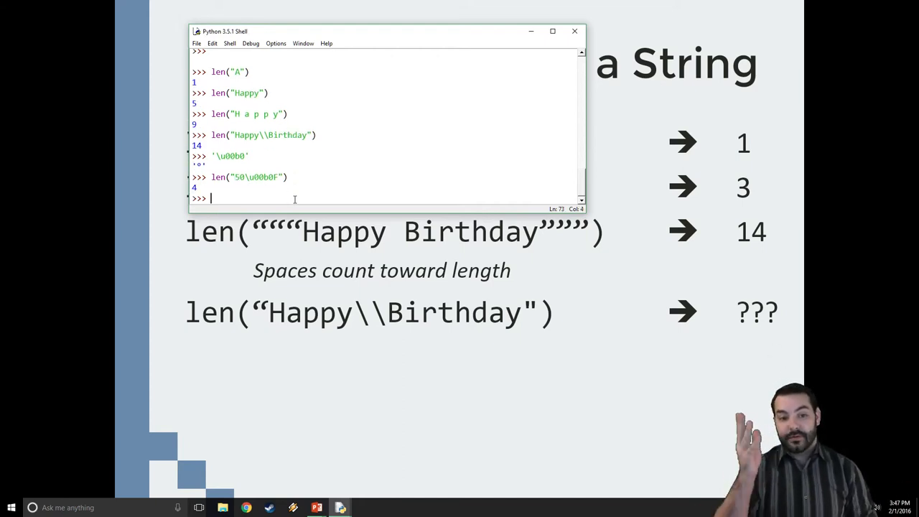
{"action": "type", "text": "len(\"50\\u00b0F\")"}
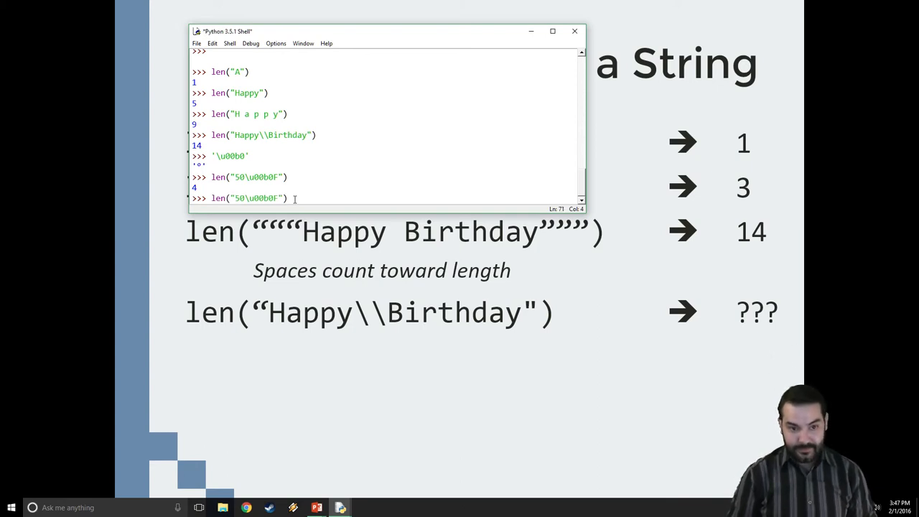